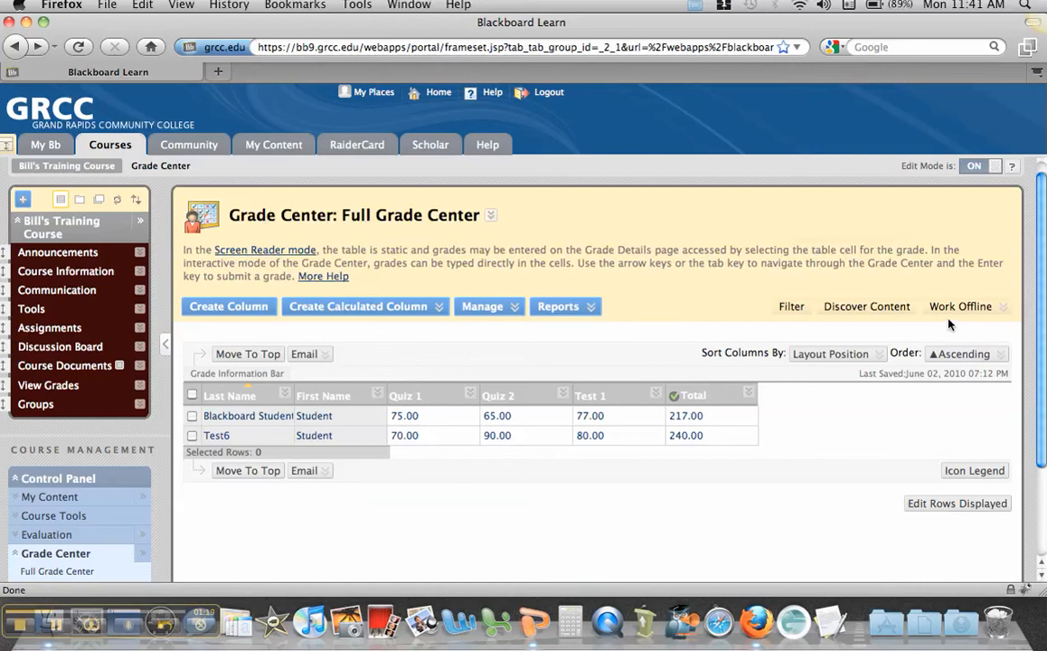
Step: Choose Download from the Full Grade Center's Work Offline menu
click(960, 306)
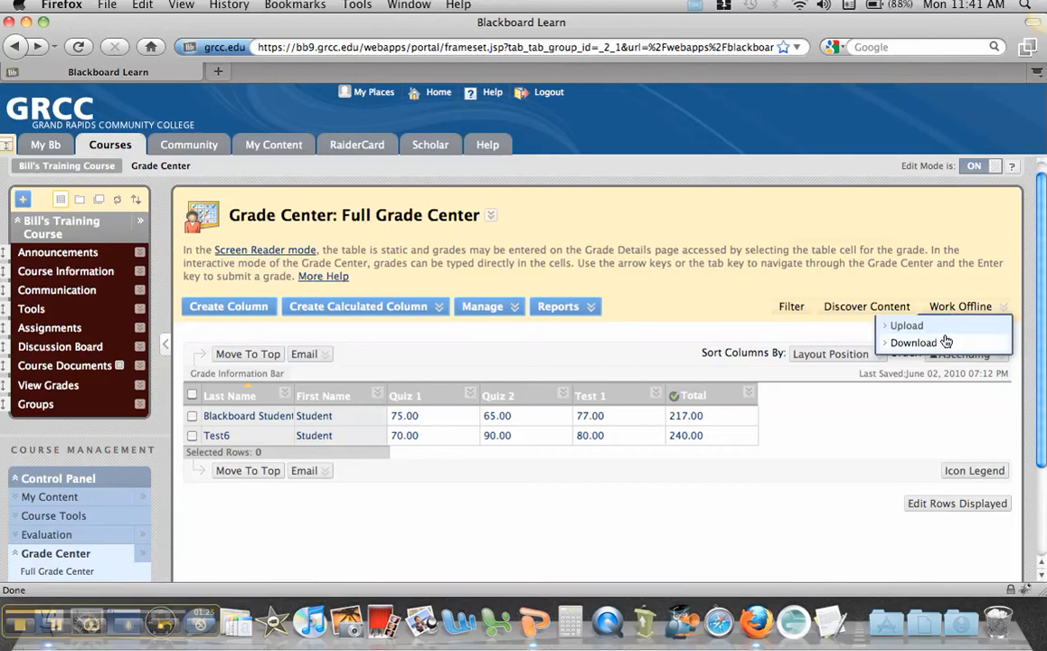
click(913, 342)
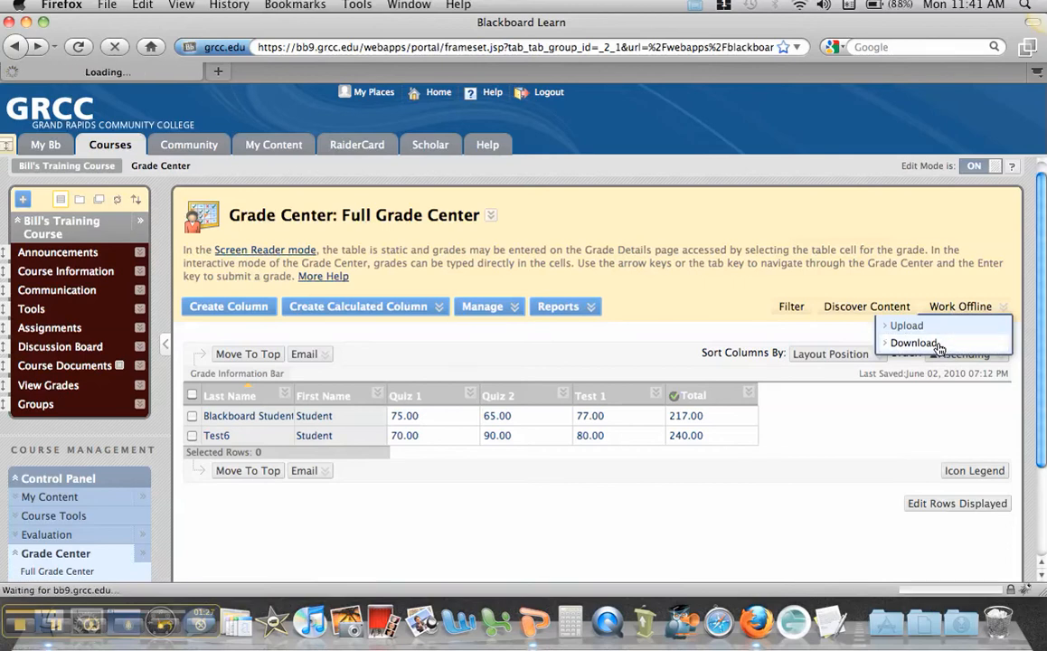
Step: Submit the Full Grade Center download as tab-delimited, without hidden info, to My Computer
click(914, 342)
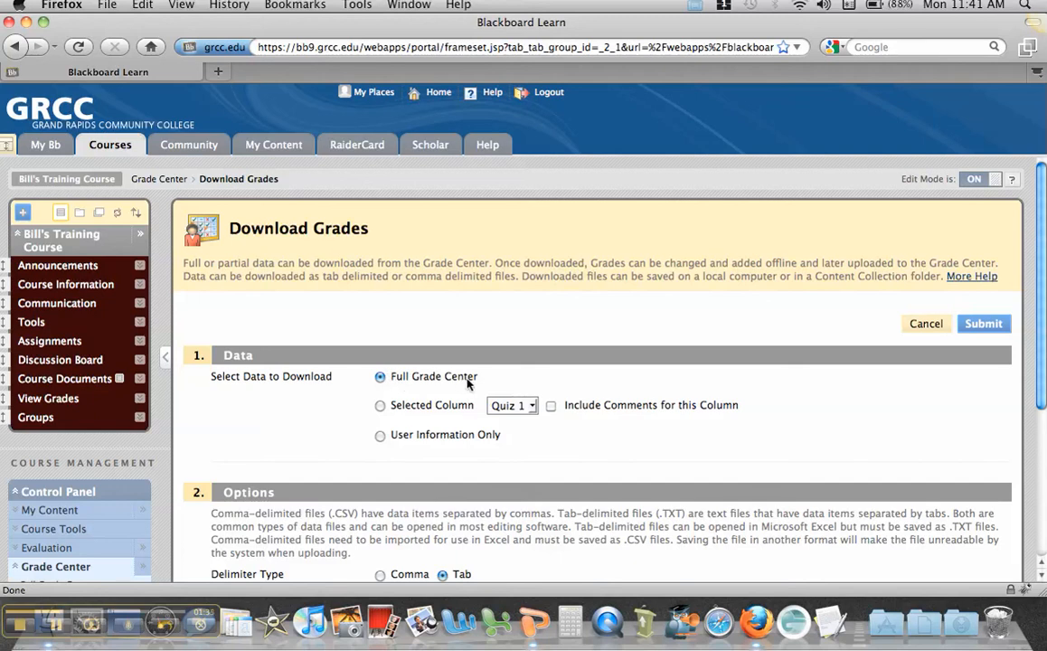
mouse_move(456, 416)
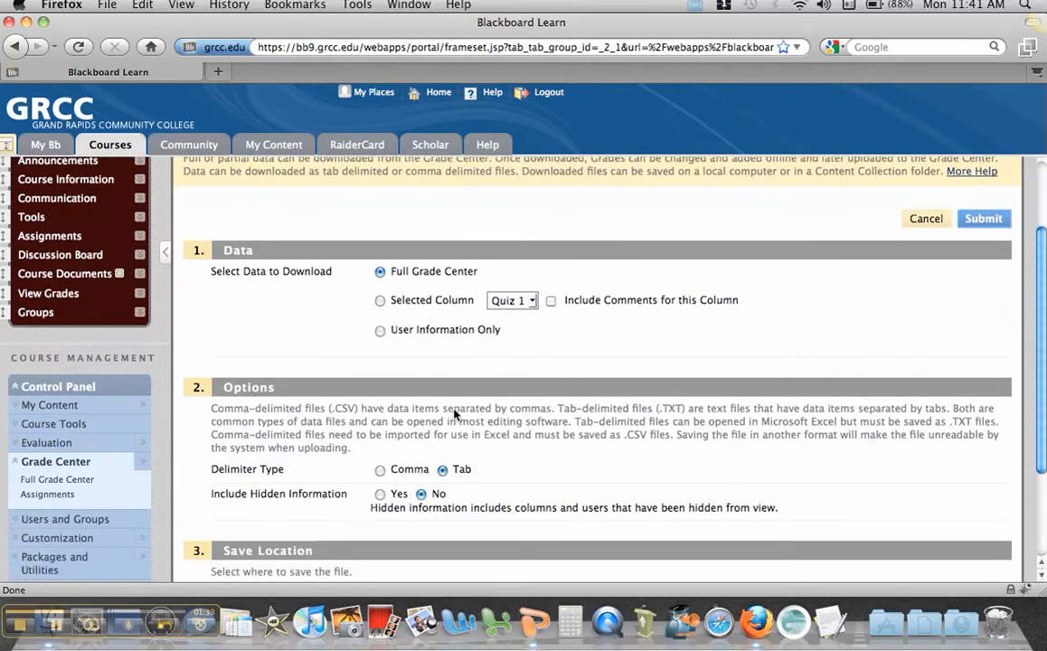
scroll(down, 3)
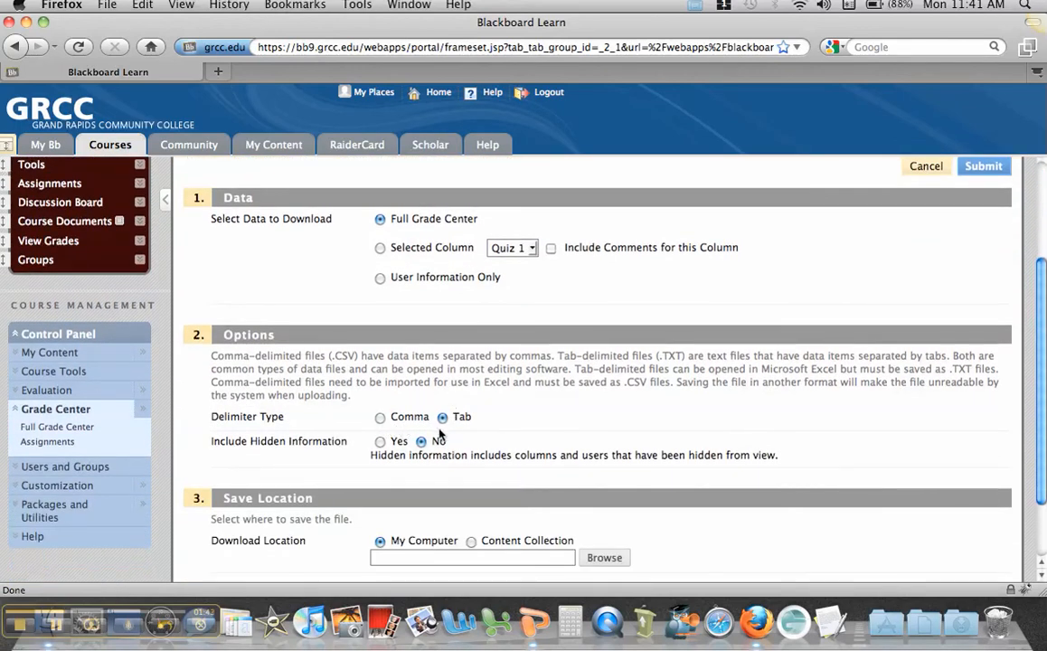
click(420, 442)
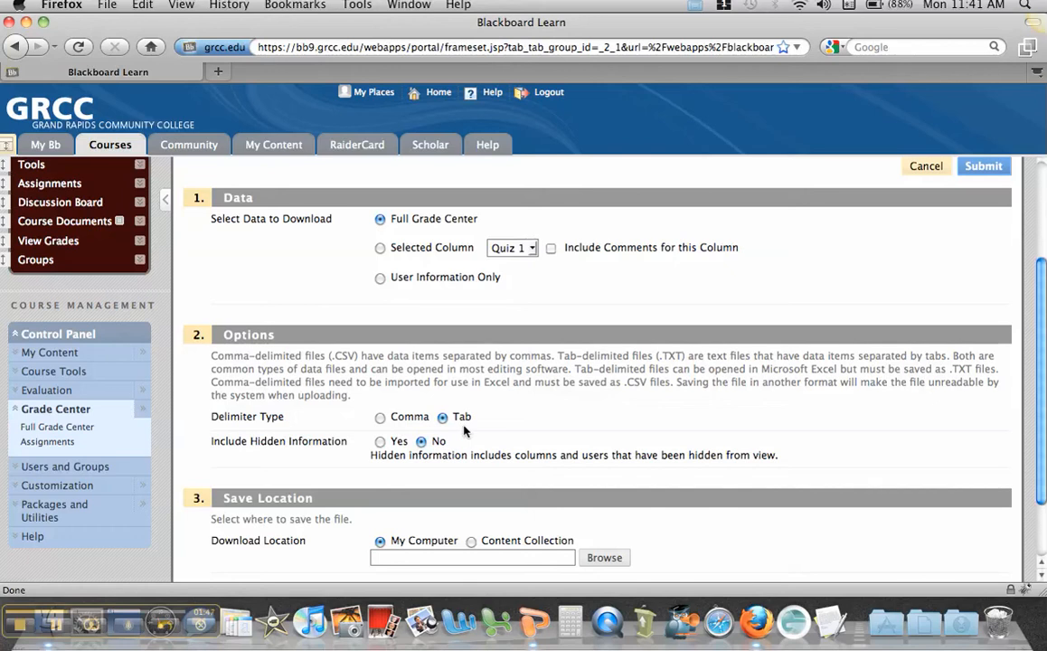
mouse_move(529, 432)
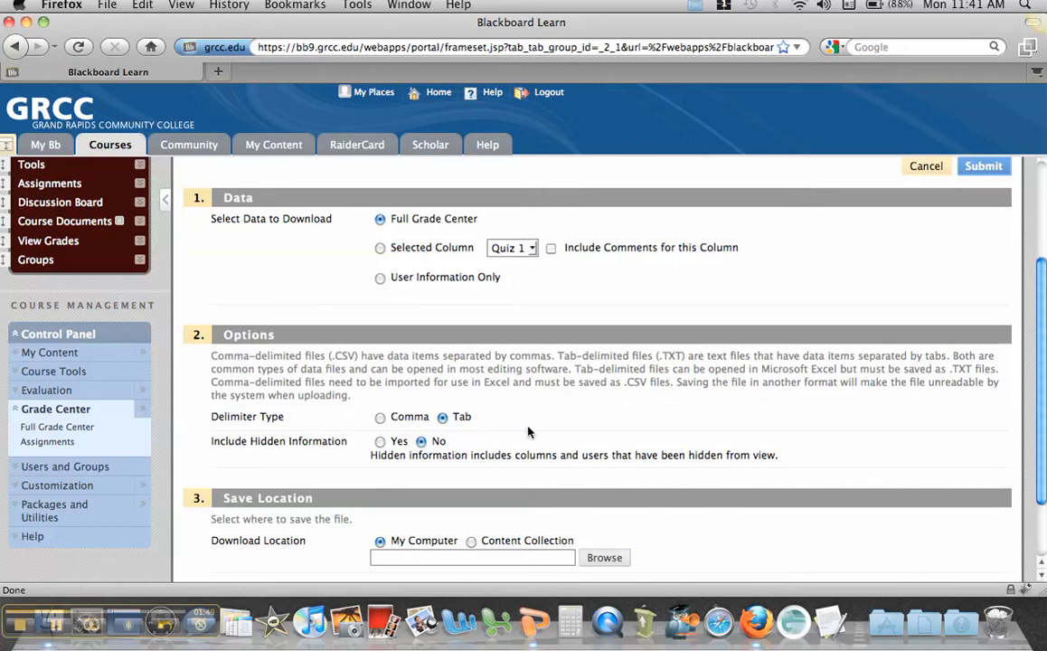
scroll(down, 3)
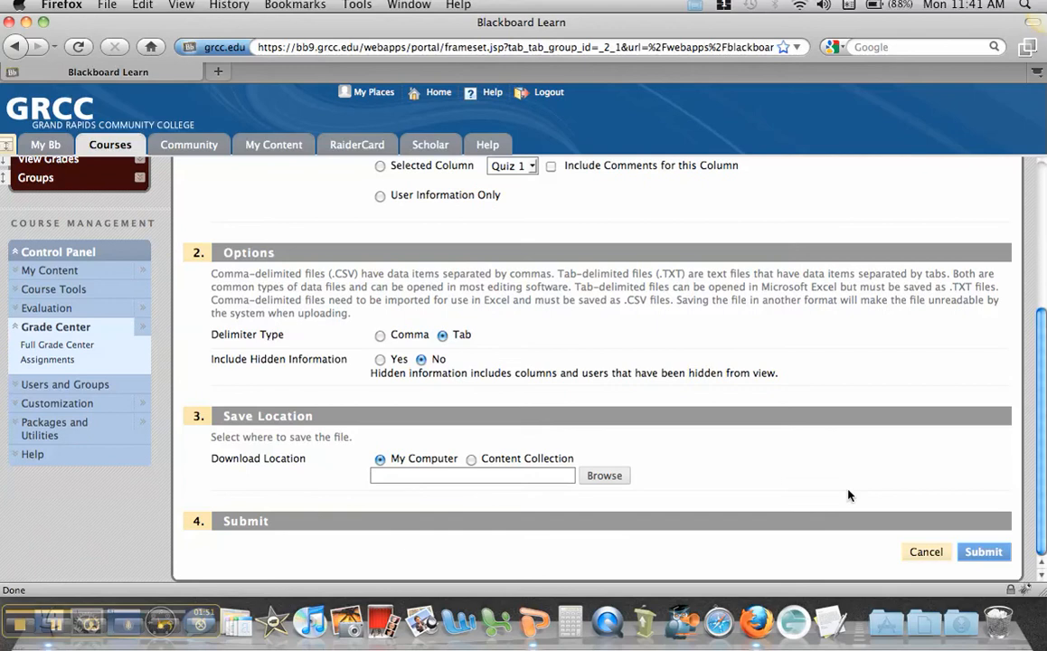
click(983, 552)
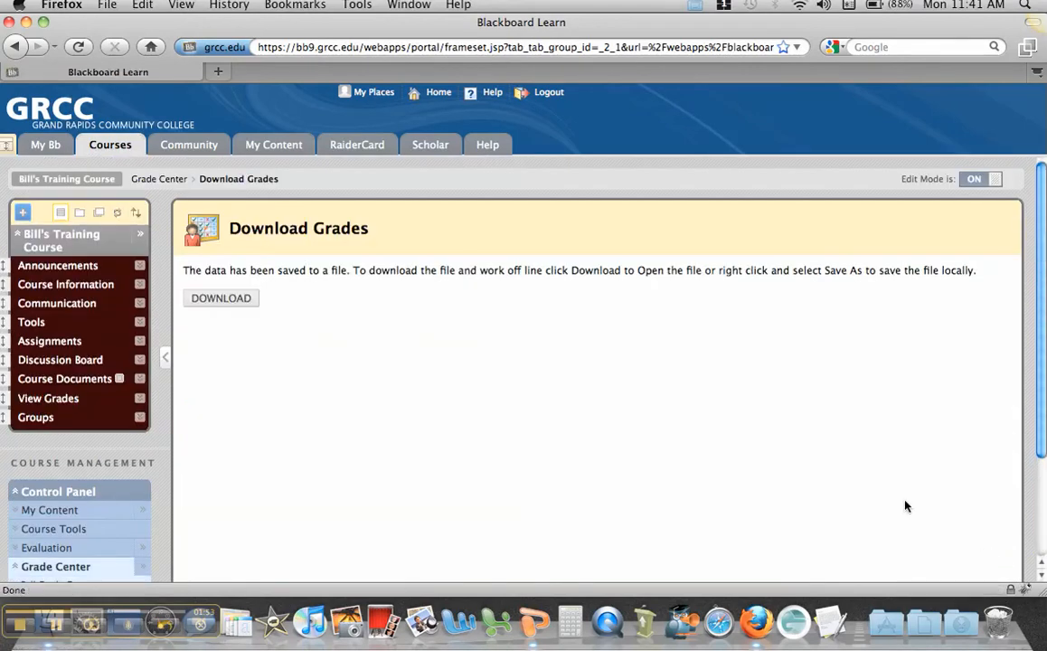
mouse_move(768, 299)
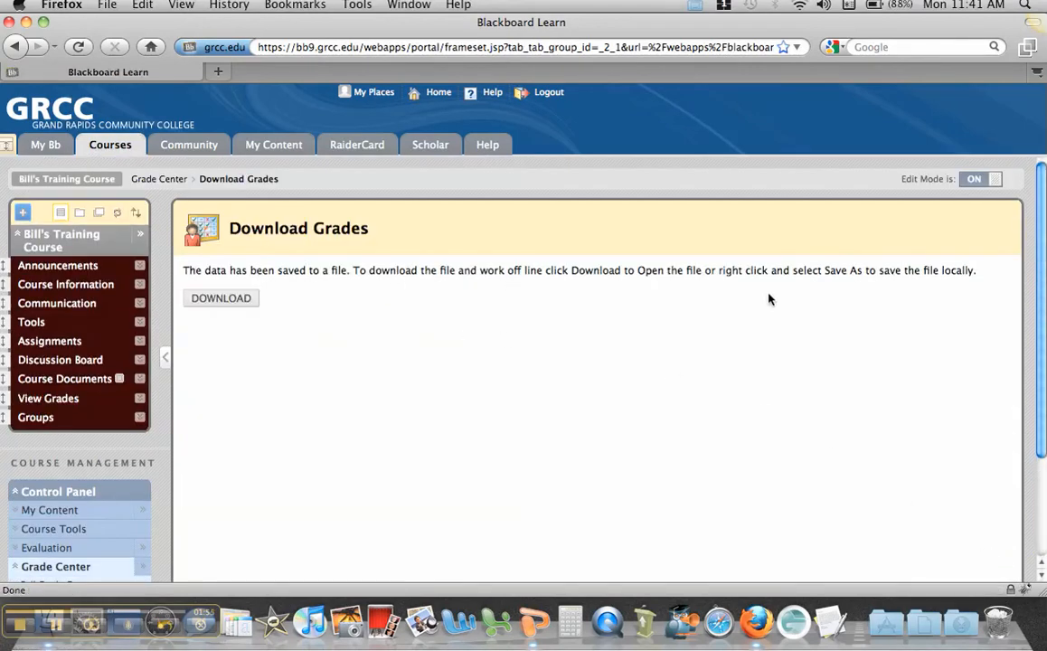
mouse_move(249, 312)
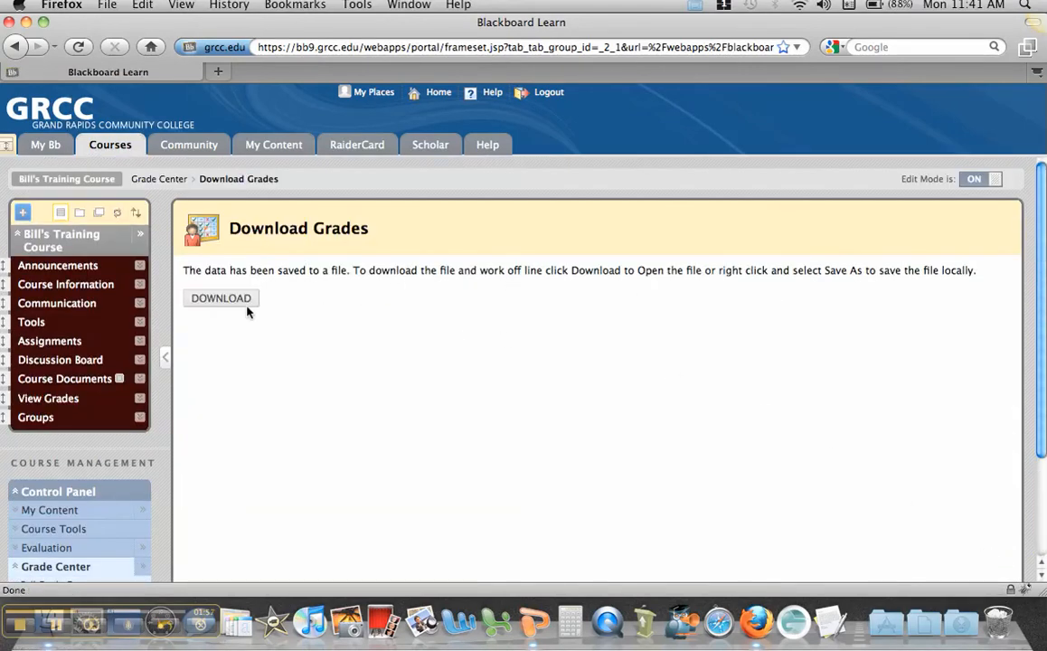
Step: Download the saved grades file and open it with the default application
click(220, 298)
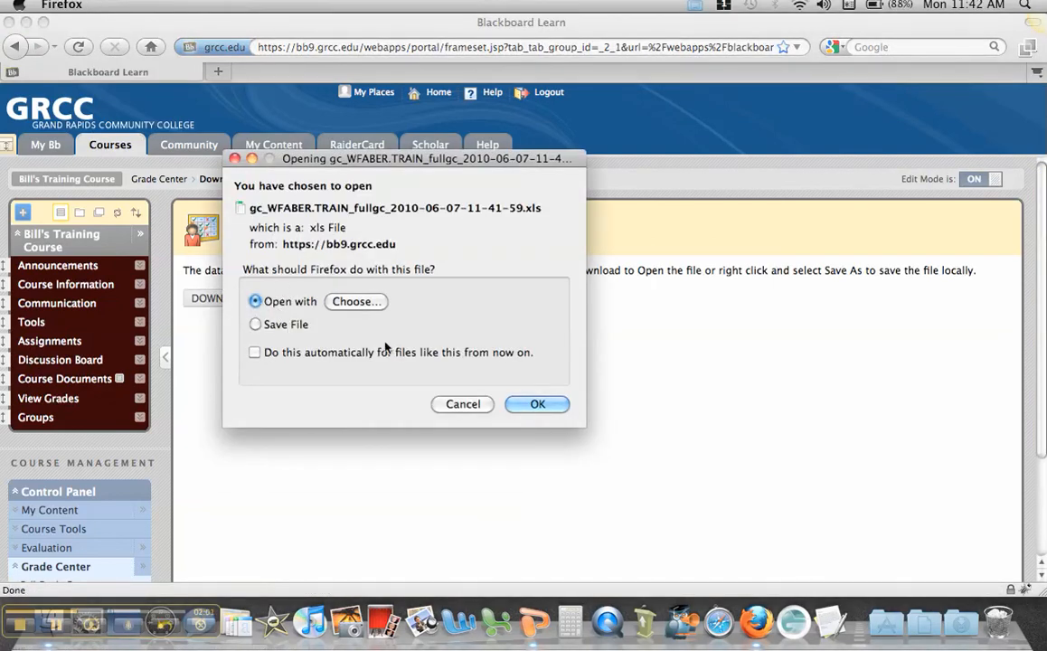
click(537, 404)
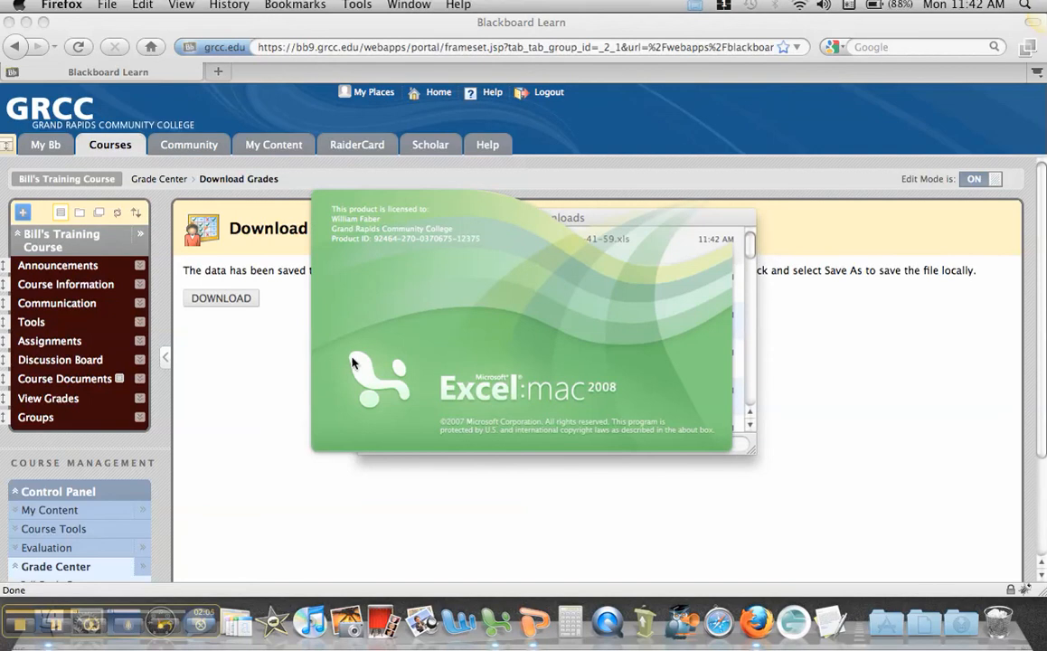
mouse_move(304, 396)
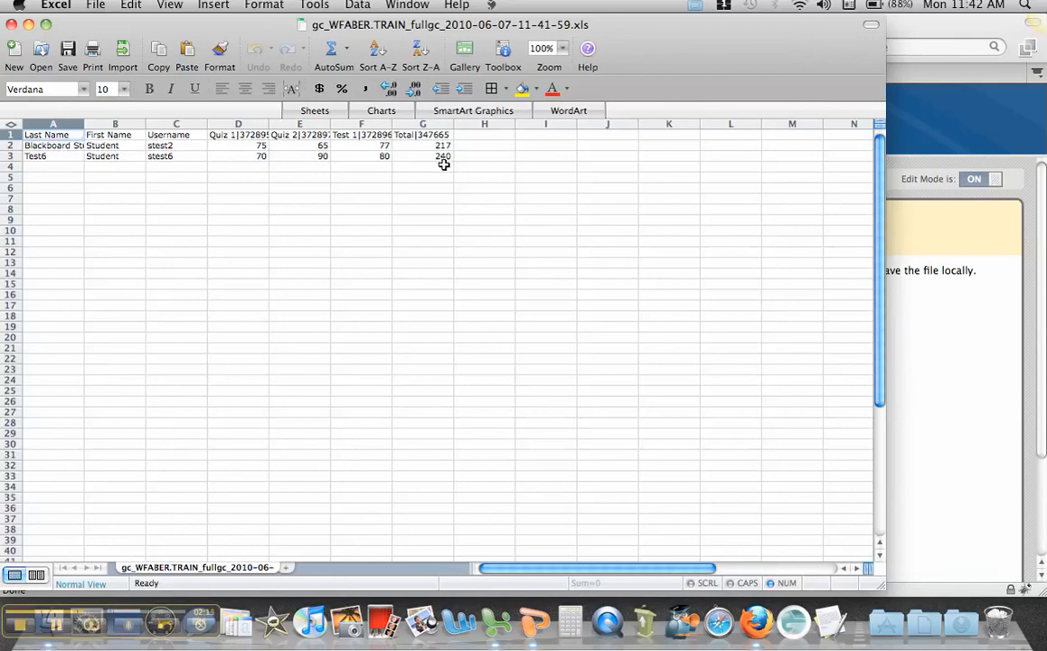
mouse_move(443, 169)
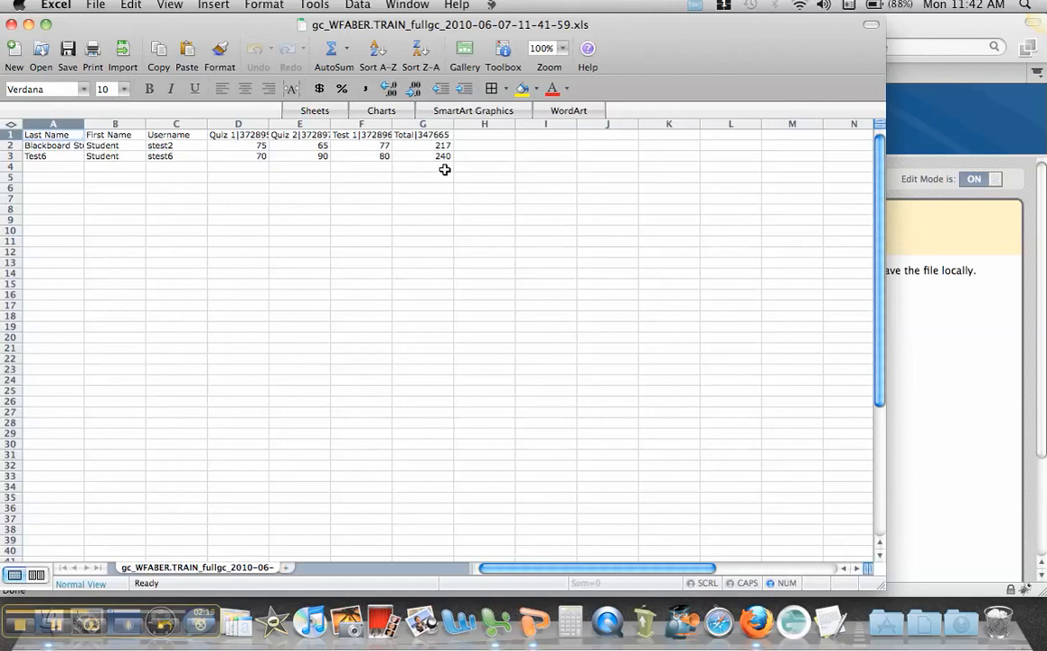
Step: Switch from Excel back to Firefox with Command+Tab
key(cmd+tab)
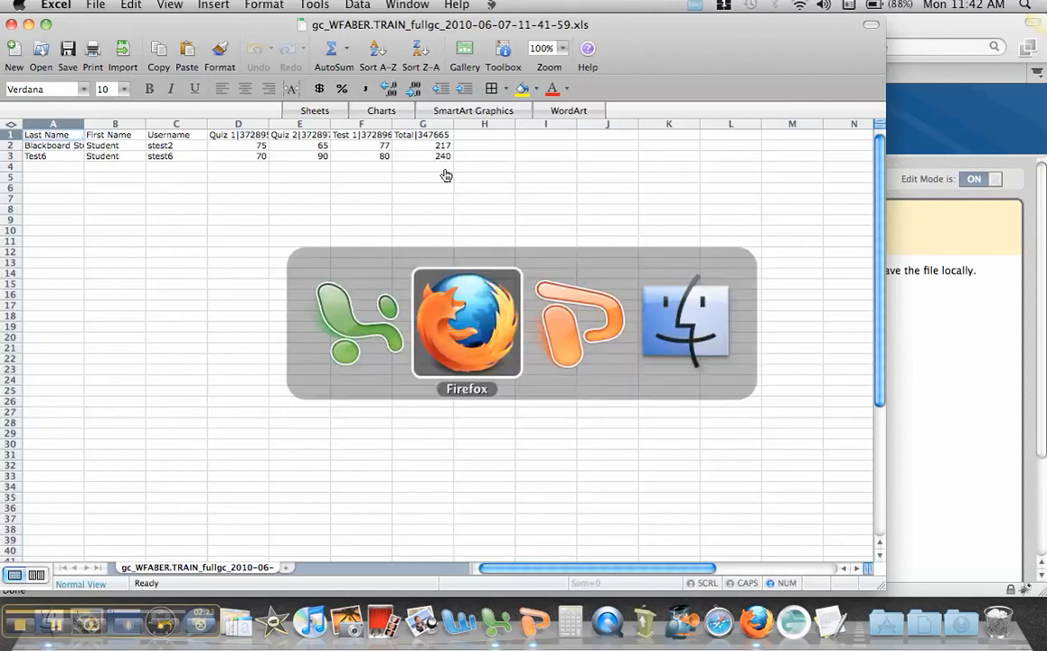